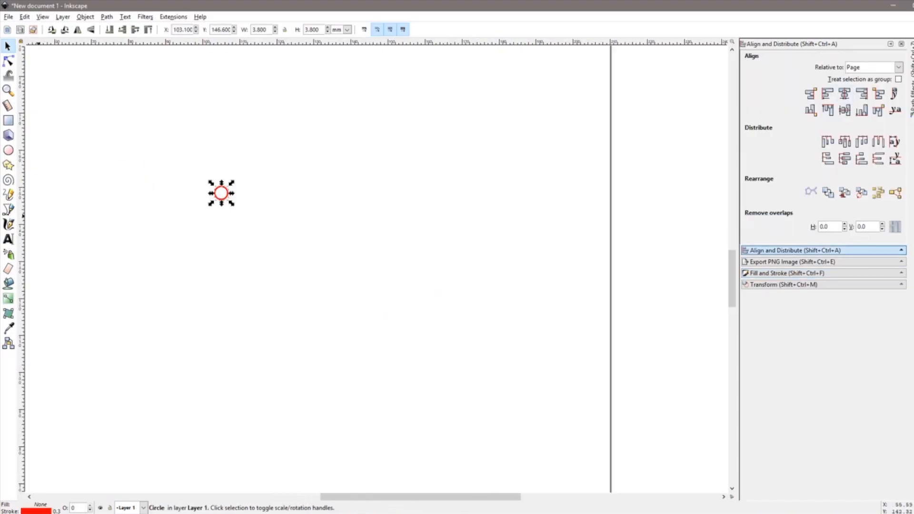
- Offset the copied mounting hole across and down by exact amounts using Transform Move
click(881, 232)
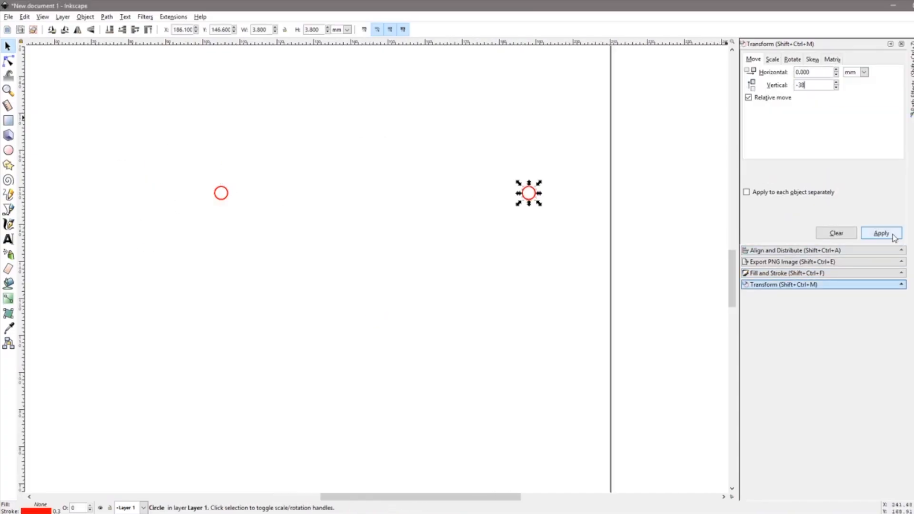
click(85, 17)
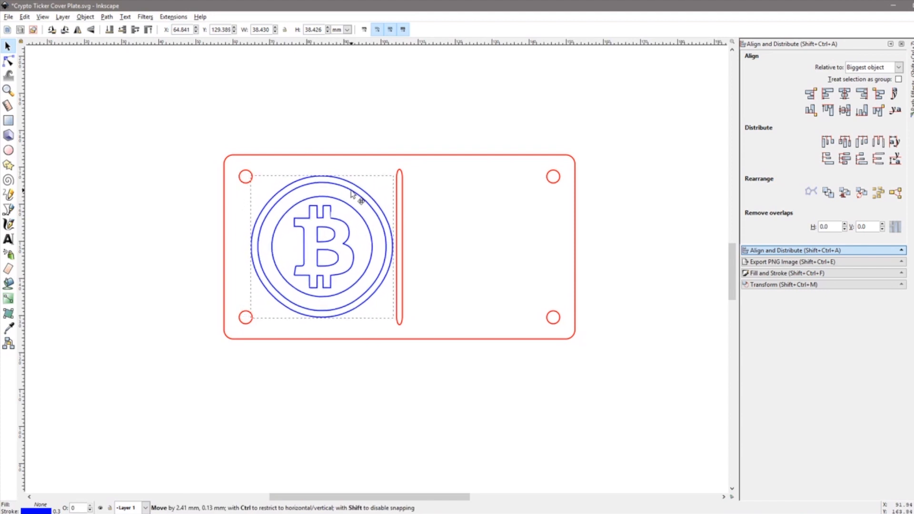
click(246, 500)
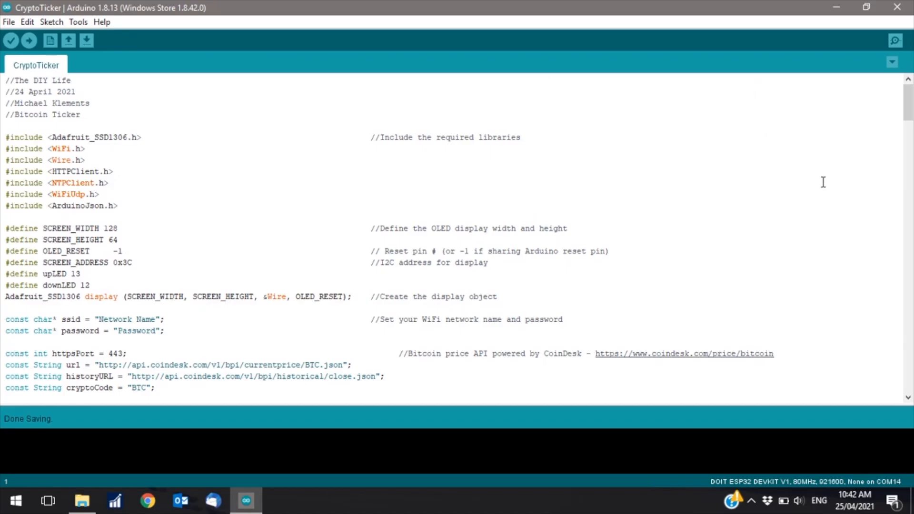
scroll(down, 3)
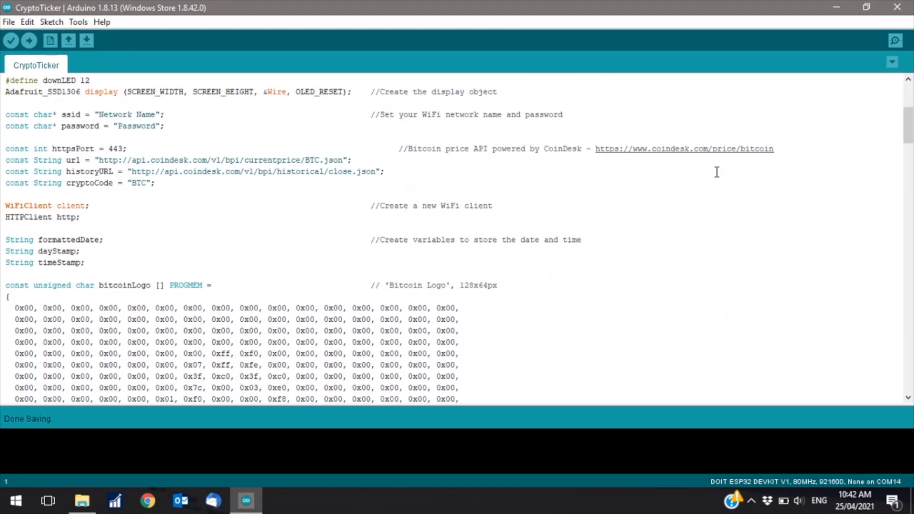
mouse_move(833, 135)
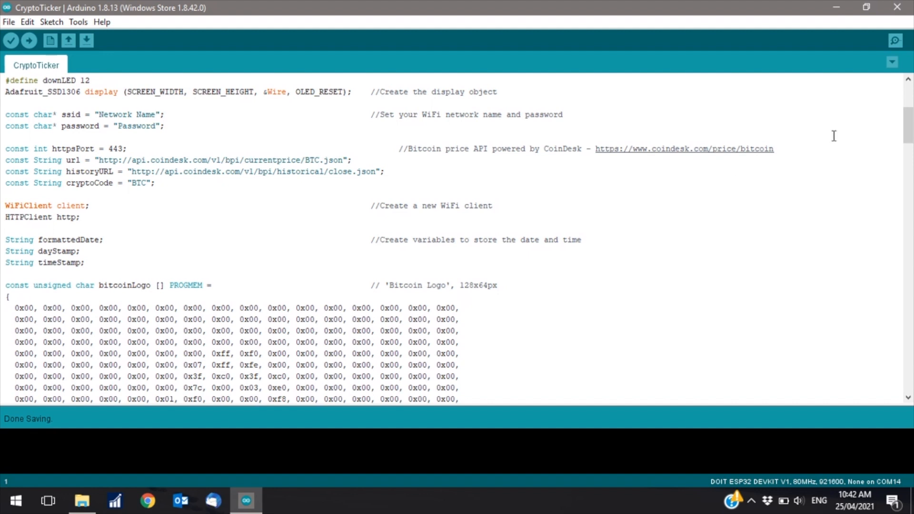
scroll(down, 3)
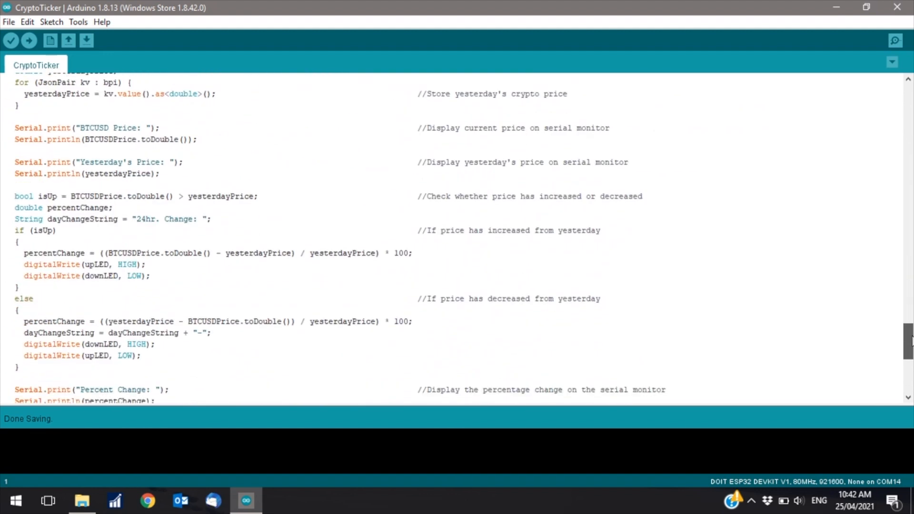
scroll(down, 3)
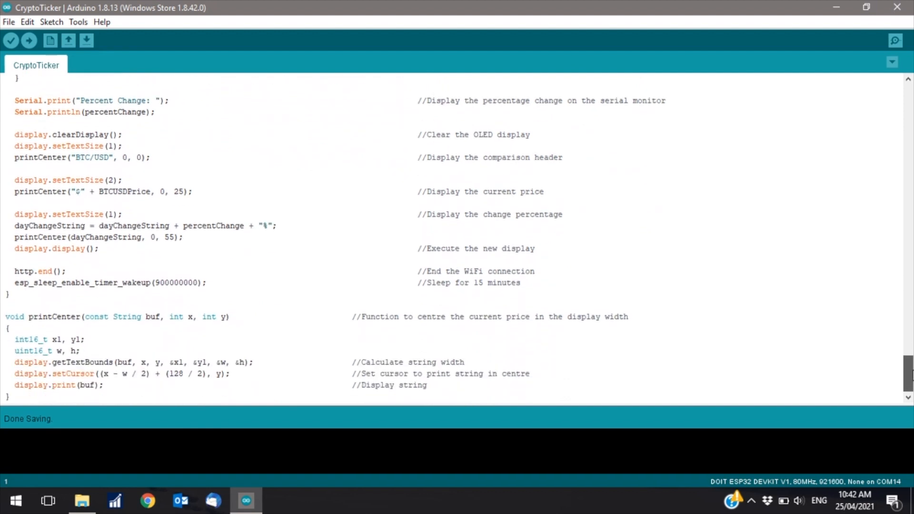